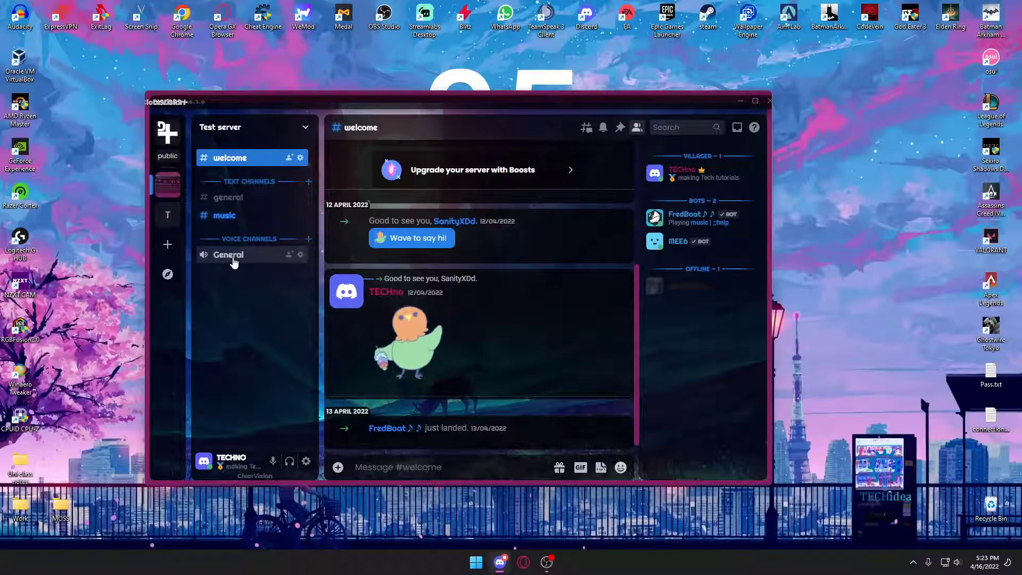
- Connect to the Test server's General voice channel until Voice Connected shows
click(228, 255)
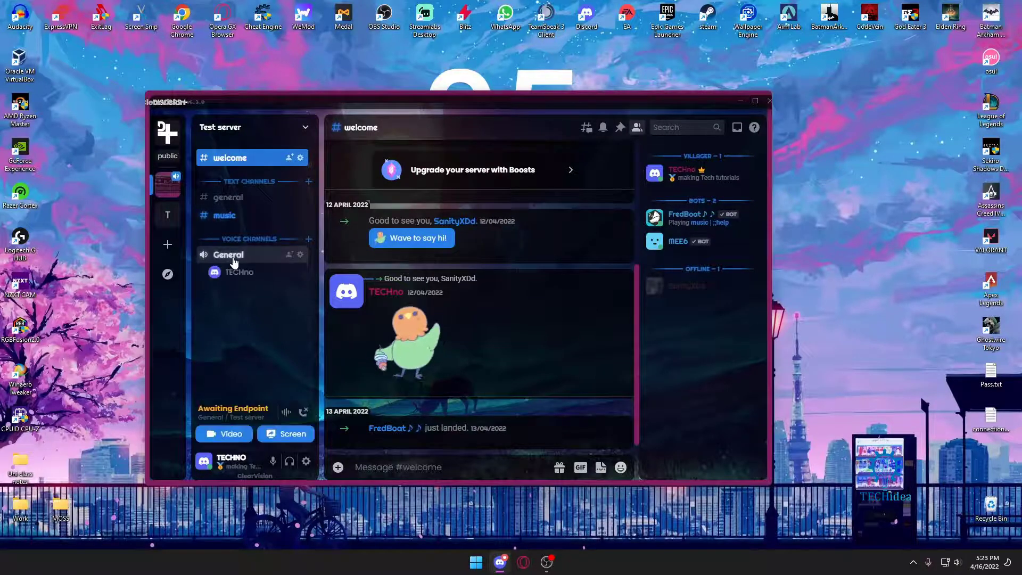
click(229, 255)
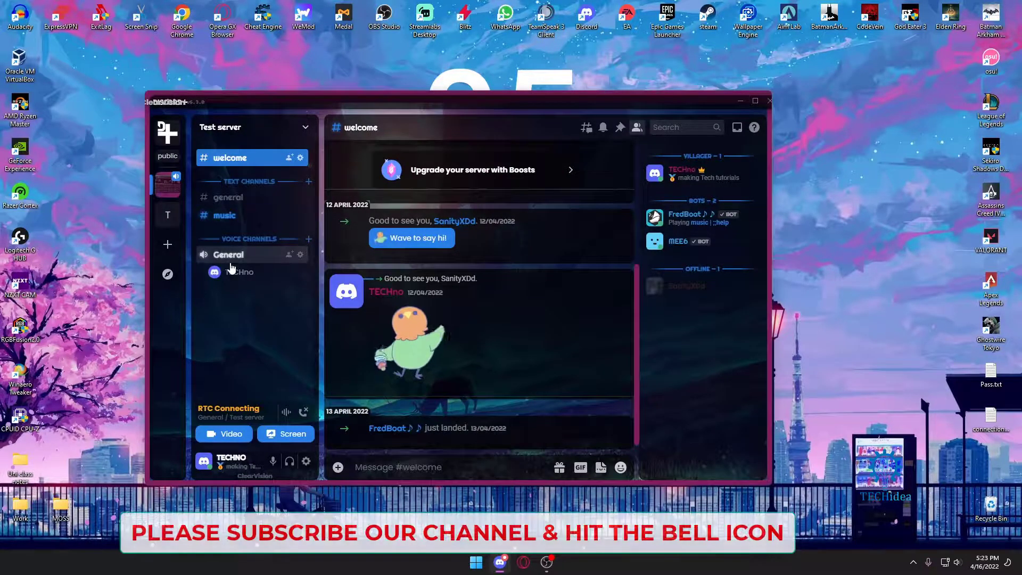
click(229, 255)
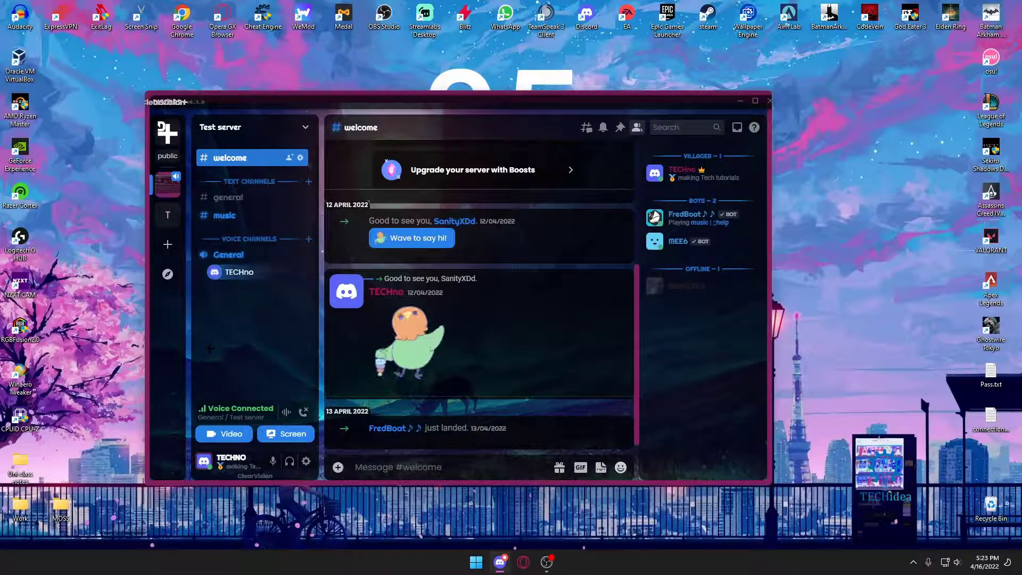
mouse_move(238, 409)
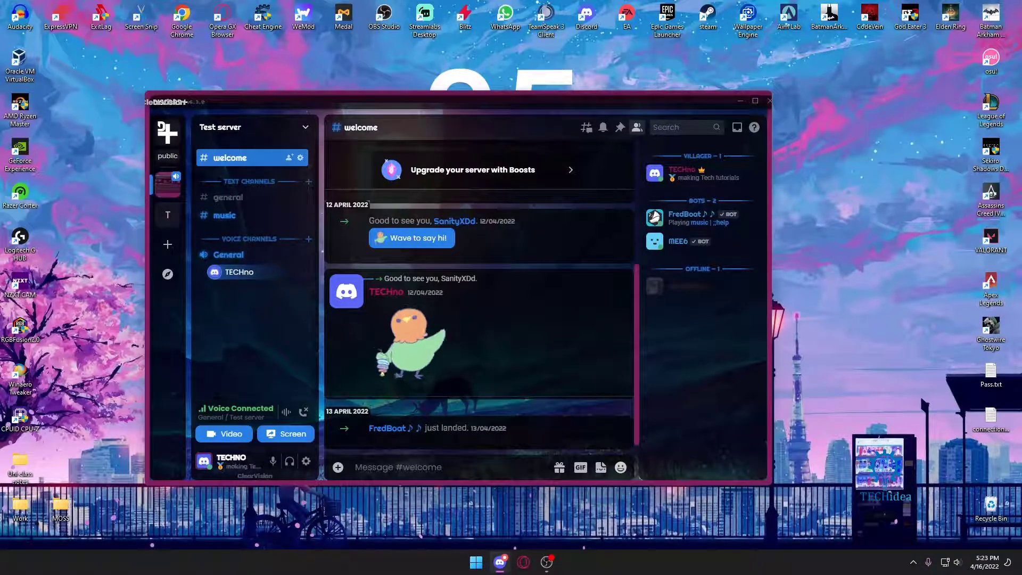
mouse_move(300, 256)
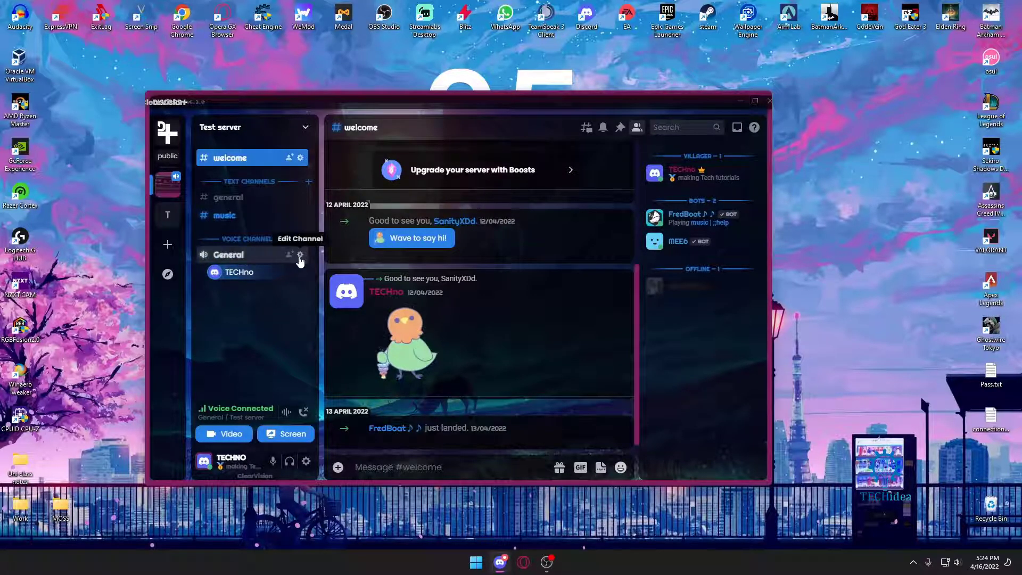
- Open the General channel's Overview settings and scroll down to Region Override
click(299, 255)
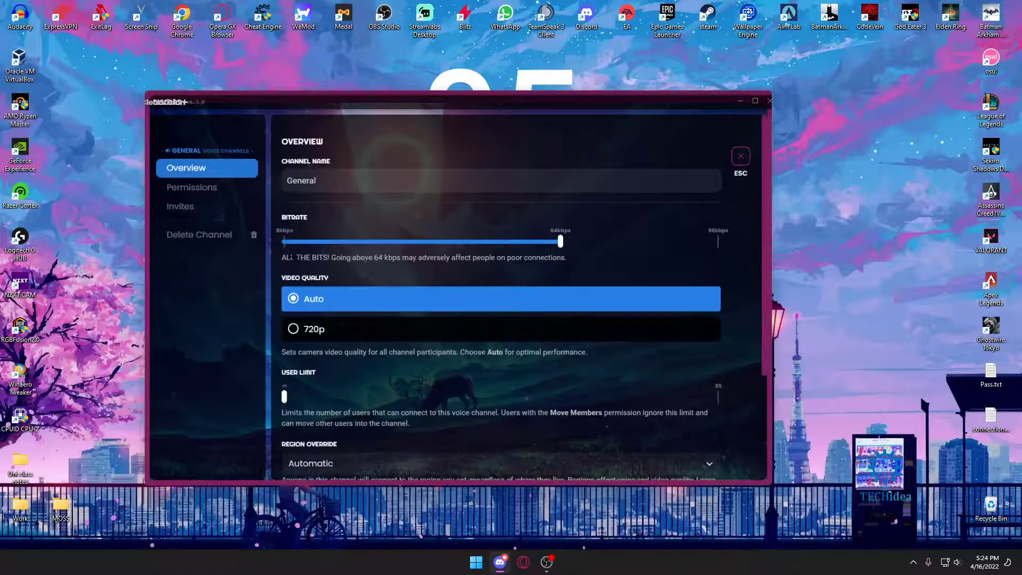
scroll(down, 3)
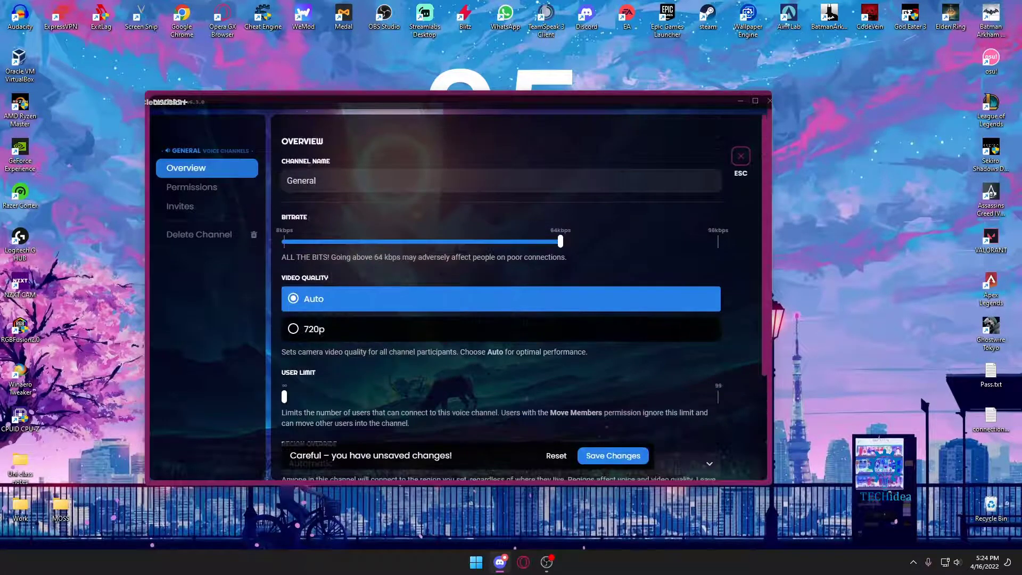
mouse_move(156, 229)
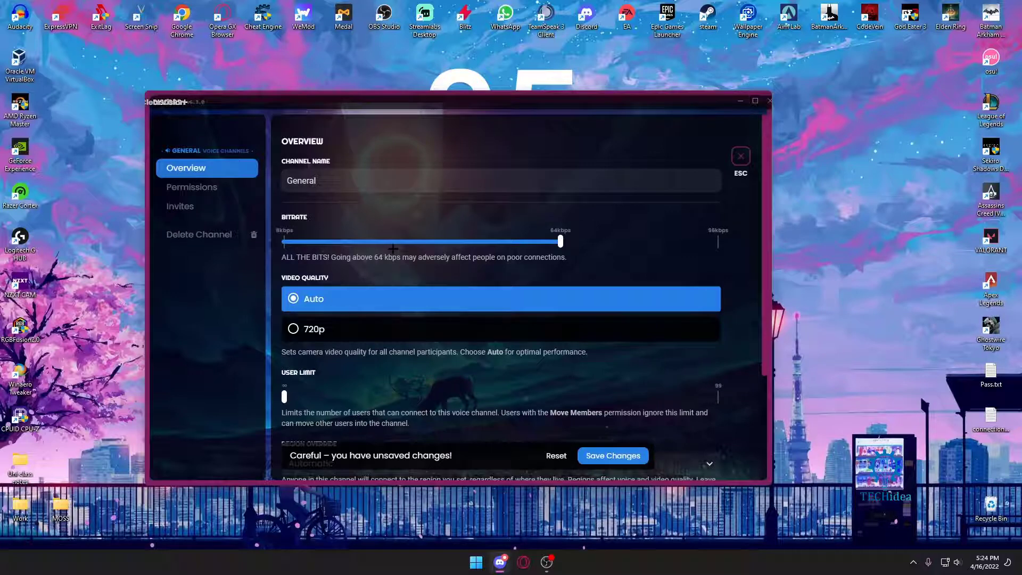
scroll(down, 3)
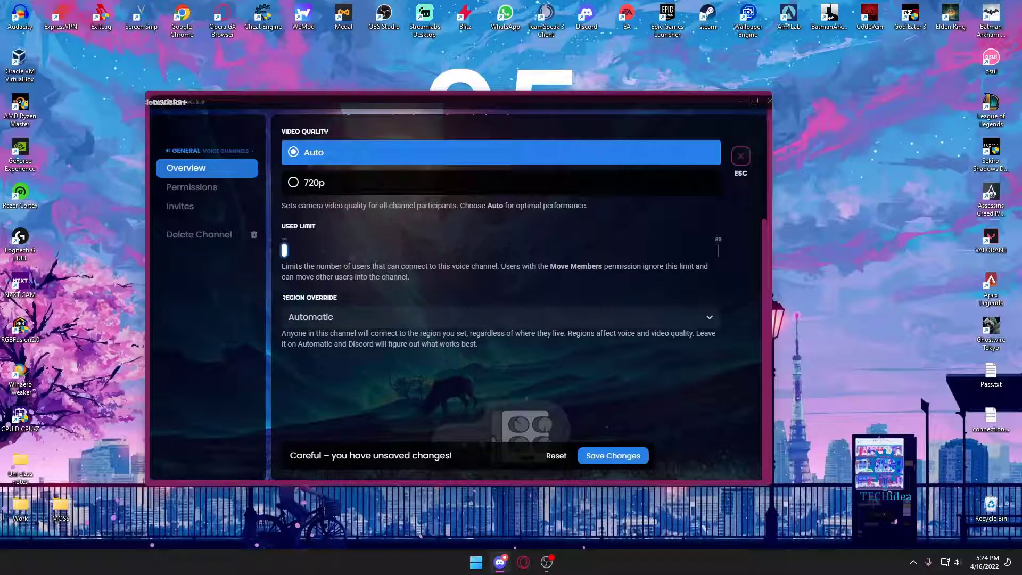
mouse_move(334, 327)
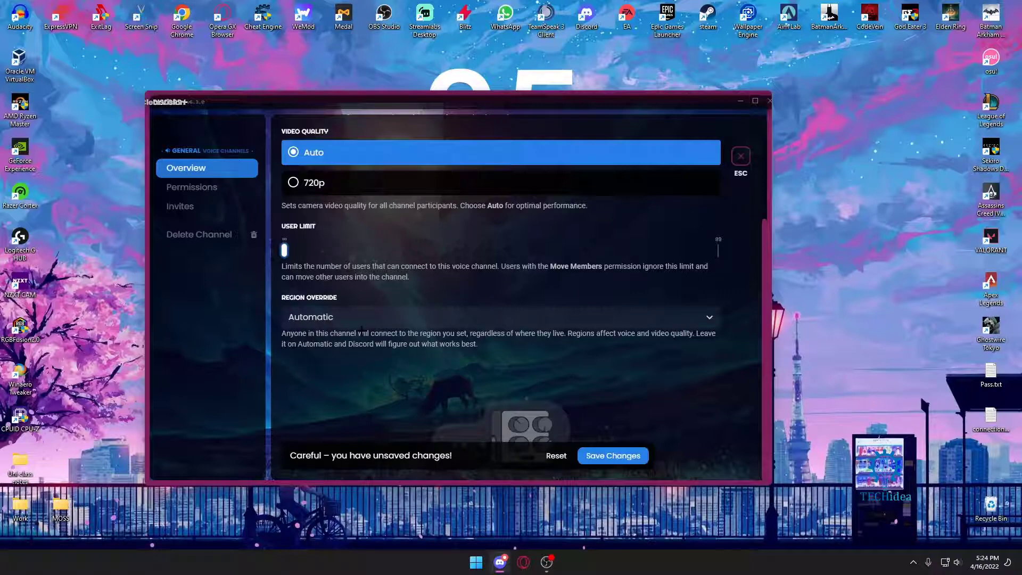
mouse_move(369, 332)
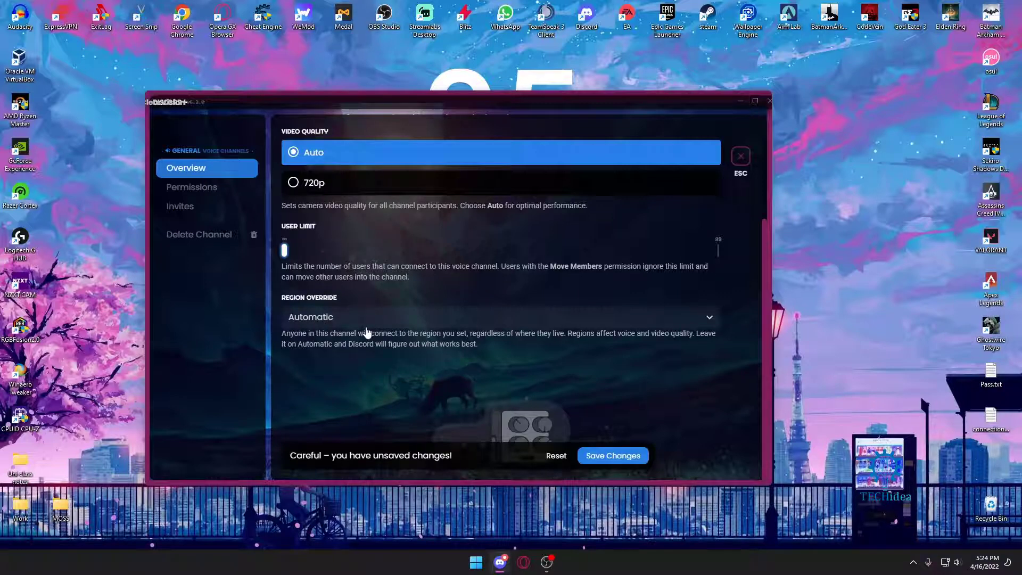
- Choose Singapore as General's region override, save, and close the channel settings
click(499, 317)
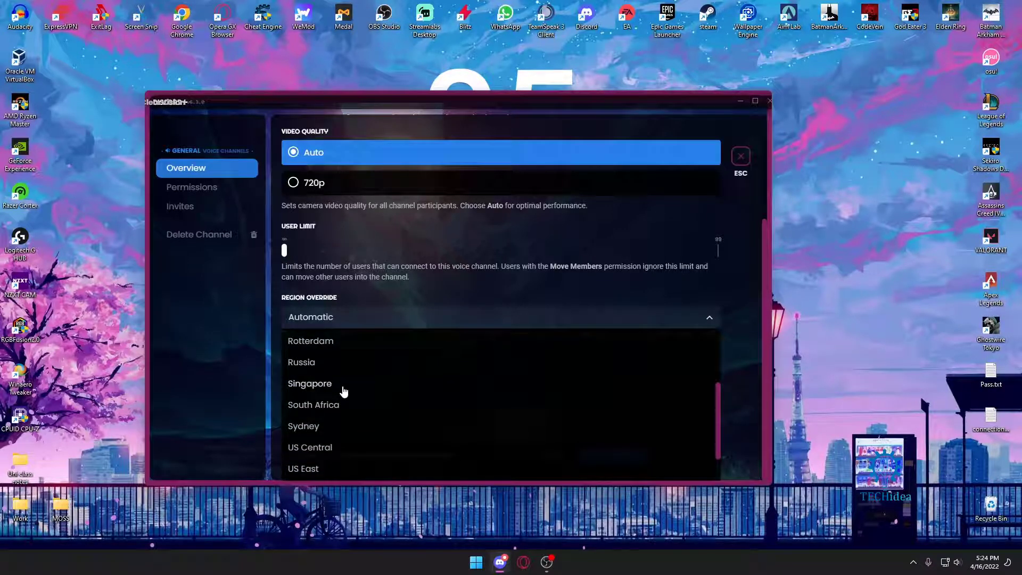
click(310, 384)
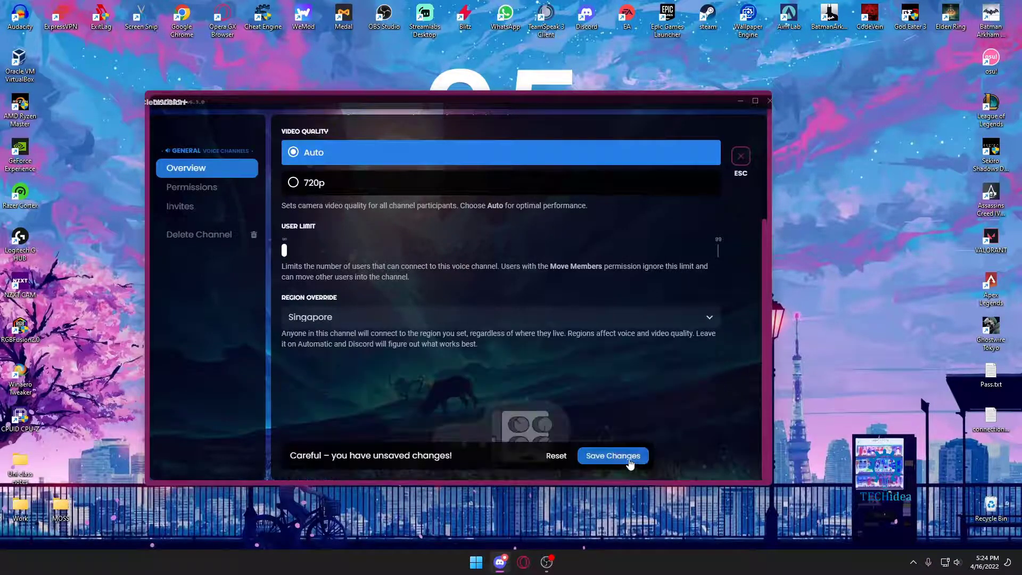
click(612, 455)
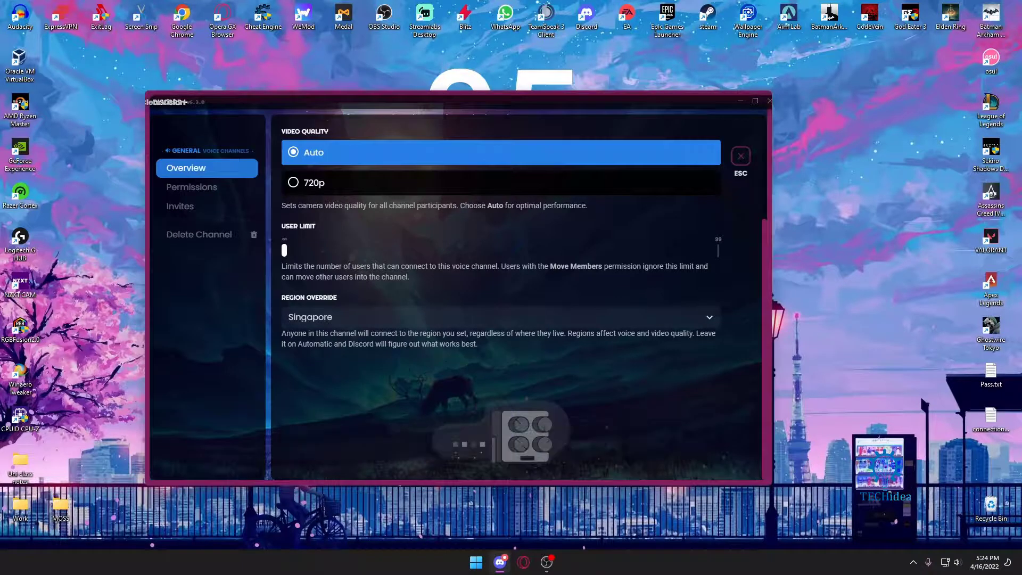
click(740, 156)
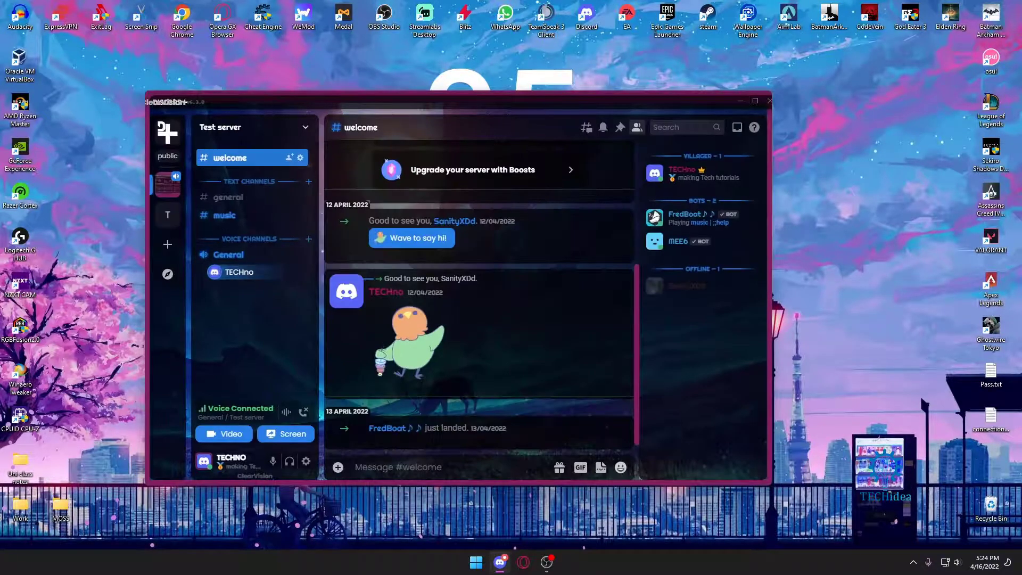